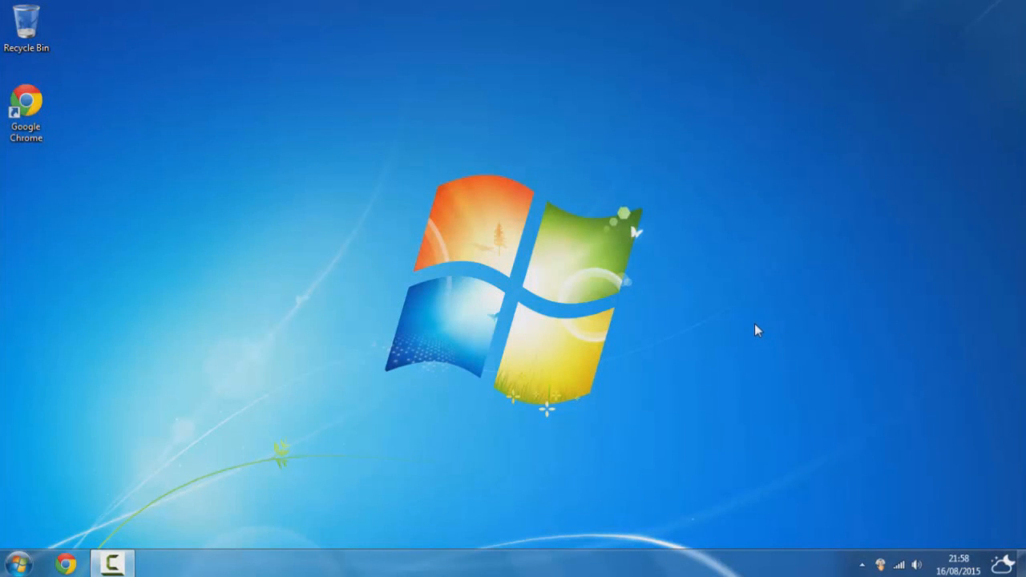
pyautogui.moveTo(694, 346)
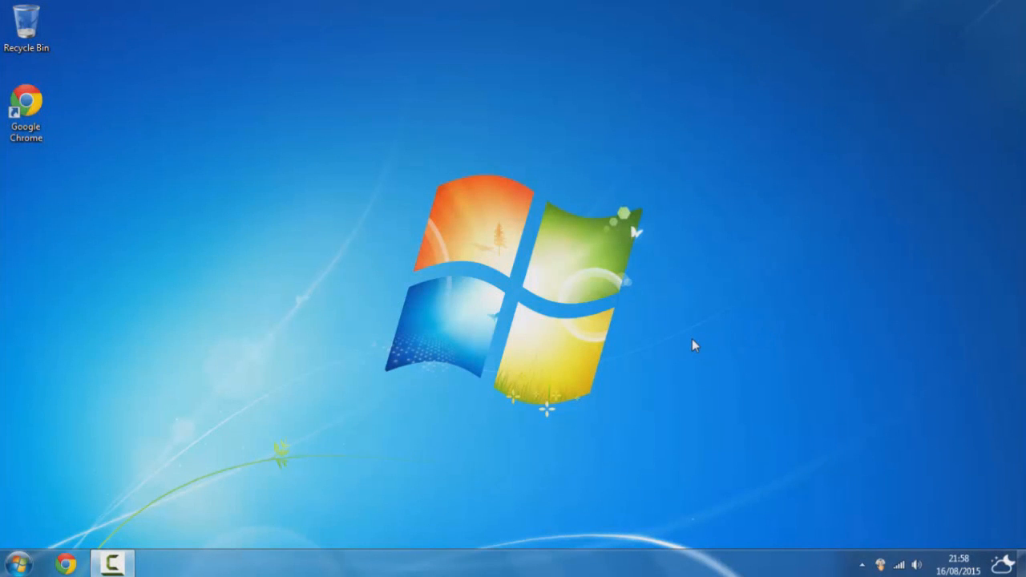
pyautogui.moveTo(574, 346)
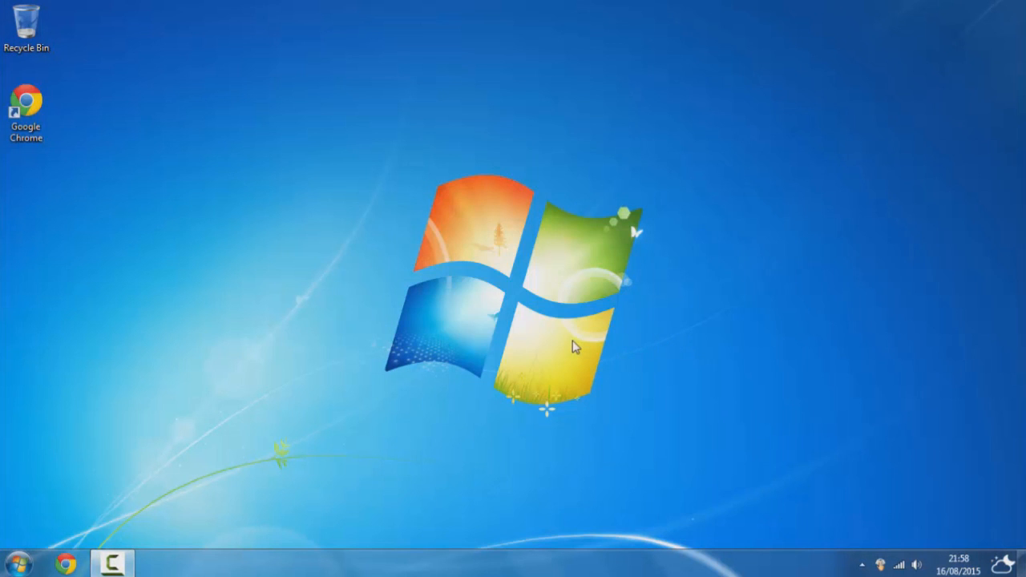
pyautogui.moveTo(688, 311)
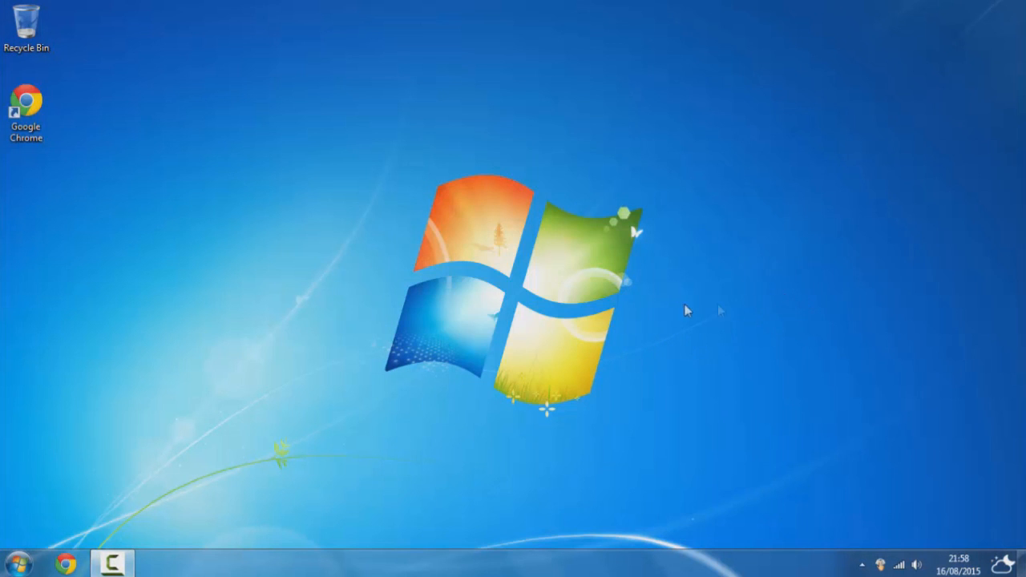
# Step: Launch Notepad by searching 'notepa' from the Start menu
pyautogui.click(16, 564)
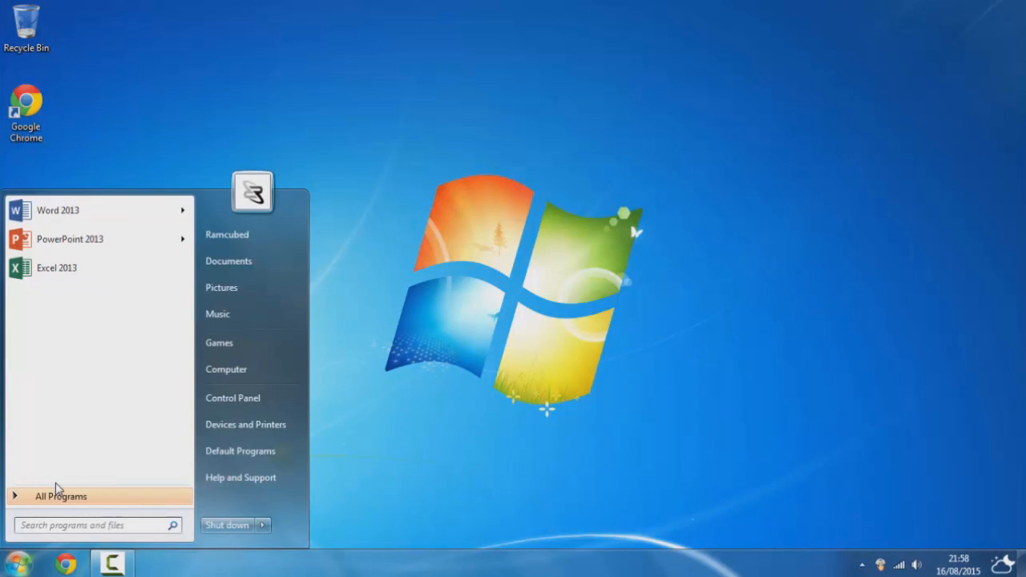
pyautogui.write('notepa')
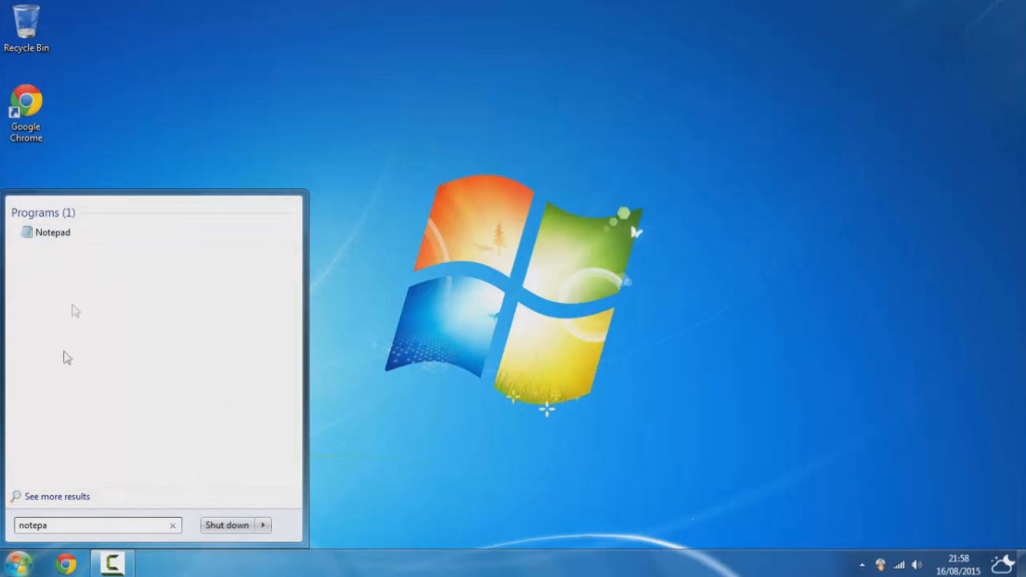
pyautogui.click(52, 231)
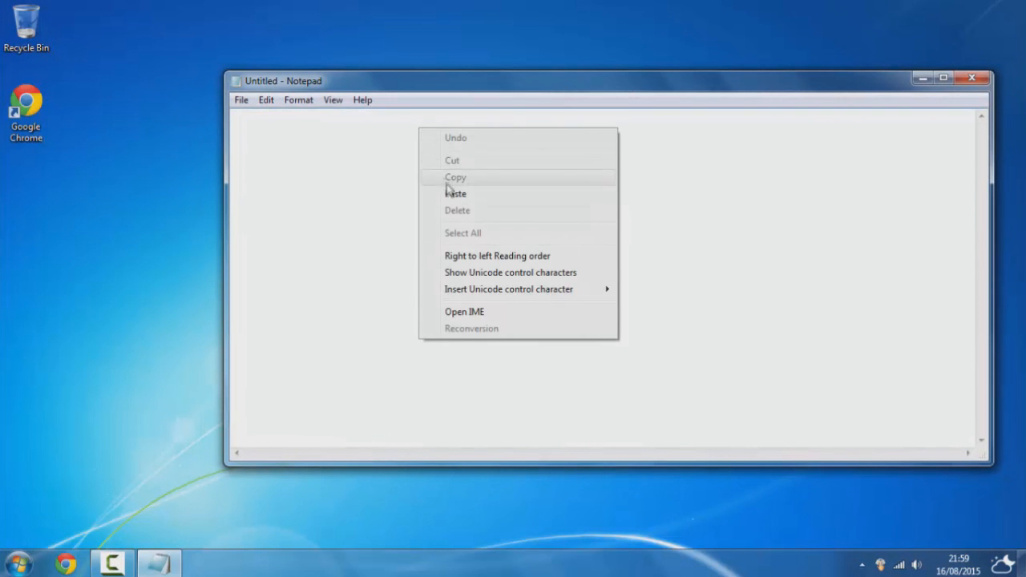
# Step: Paste the line Mystring=(80000000) into the blank document
pyautogui.click(455, 193)
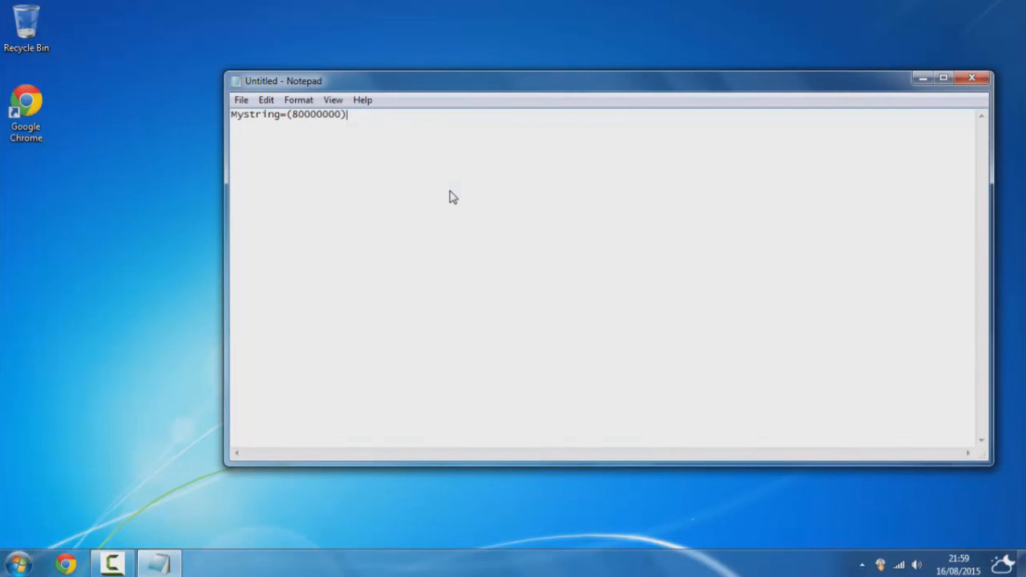
pyautogui.moveTo(300, 157)
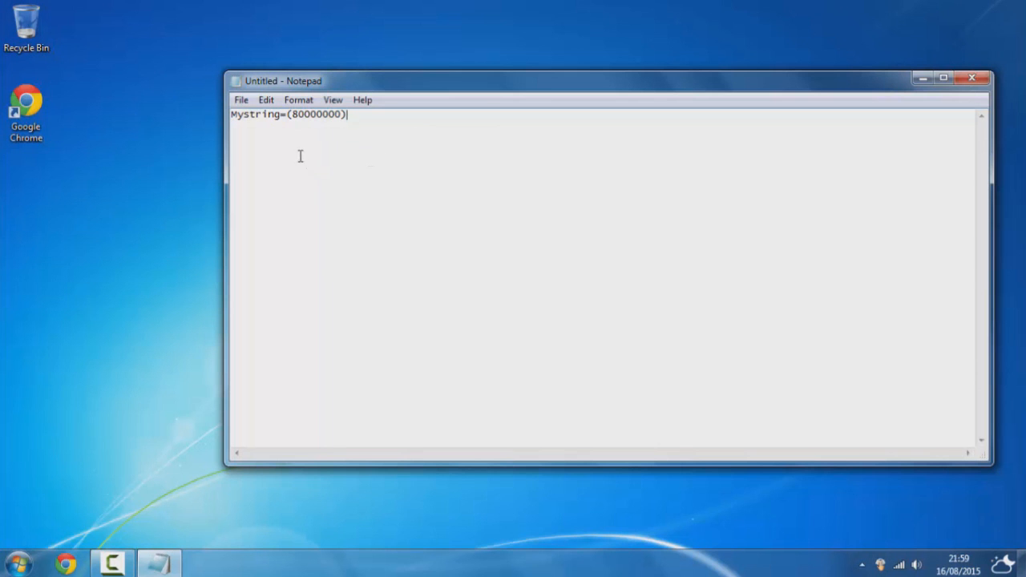
# Step: Bring up Save As on the Desktop with the file name Ram.vbe entered
pyautogui.click(241, 99)
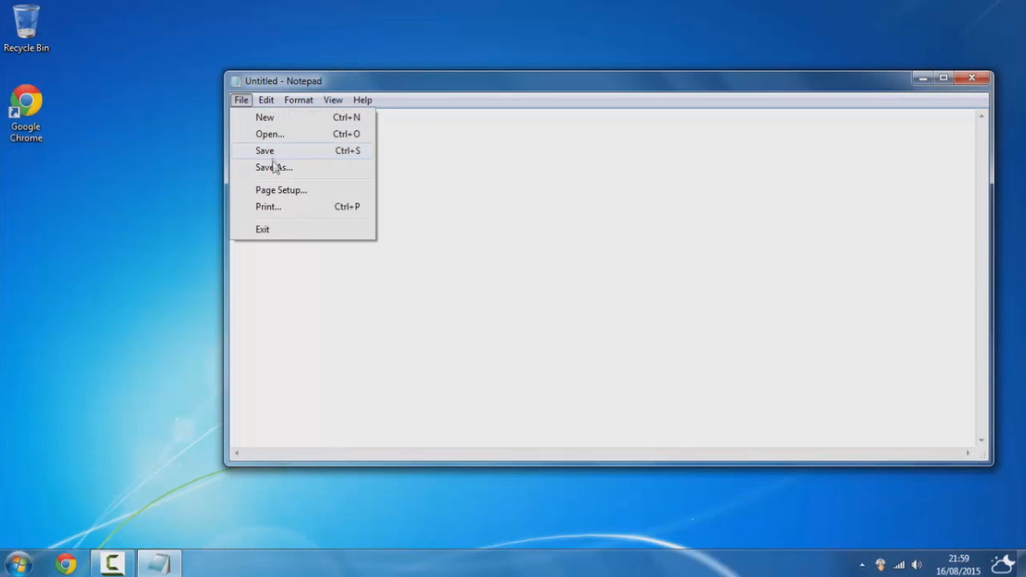
pyautogui.click(272, 167)
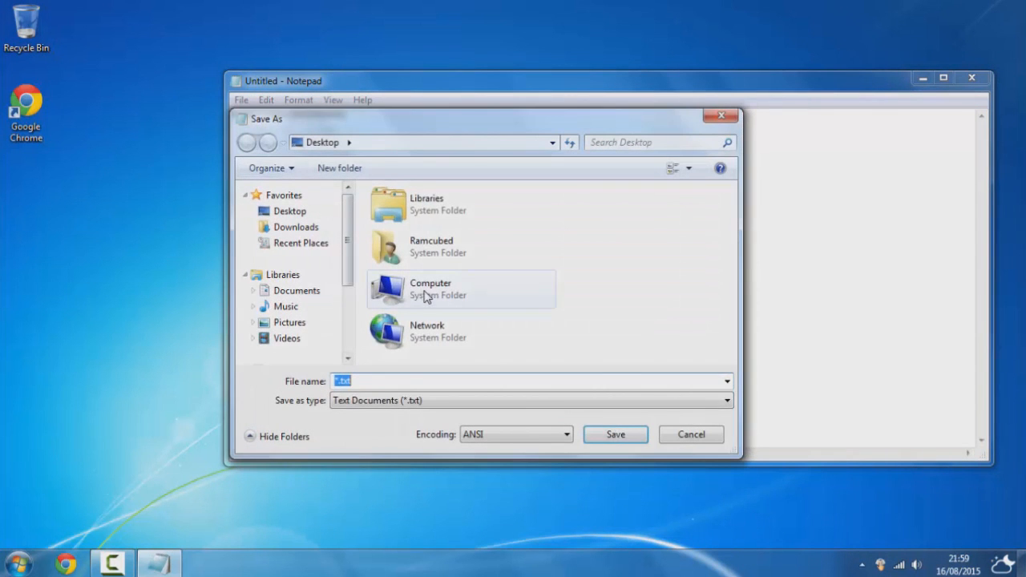
pyautogui.write('R')
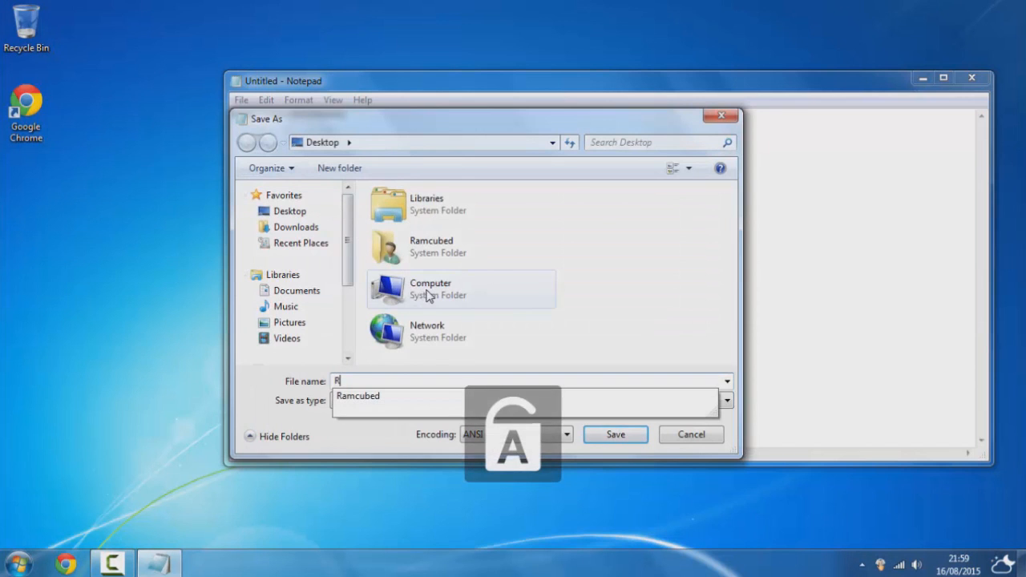
pyautogui.write('am.vbe')
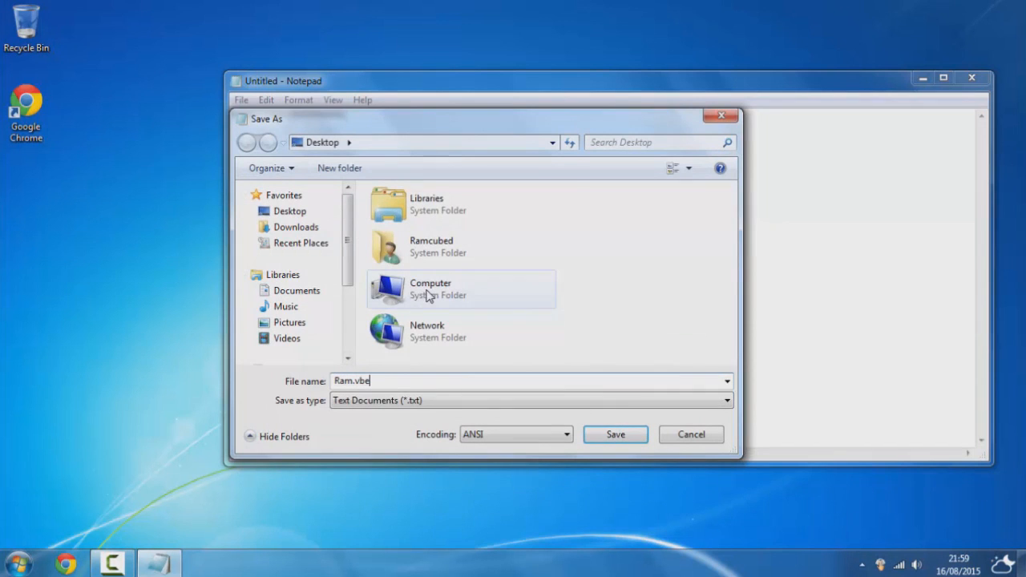
pyautogui.moveTo(431, 436)
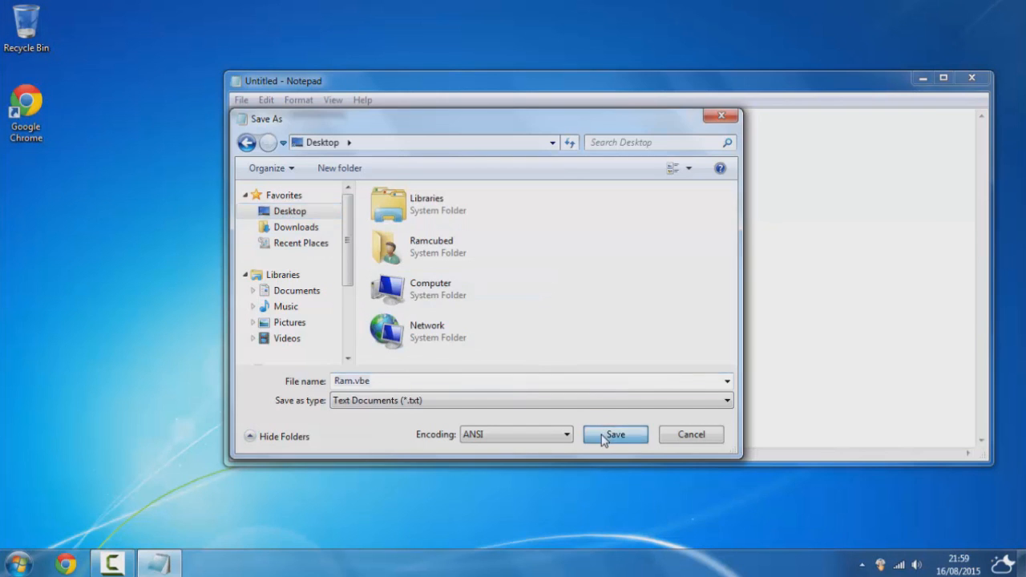
# Step: Save Ram.vbe to the Desktop and close Notepad
pyautogui.click(616, 433)
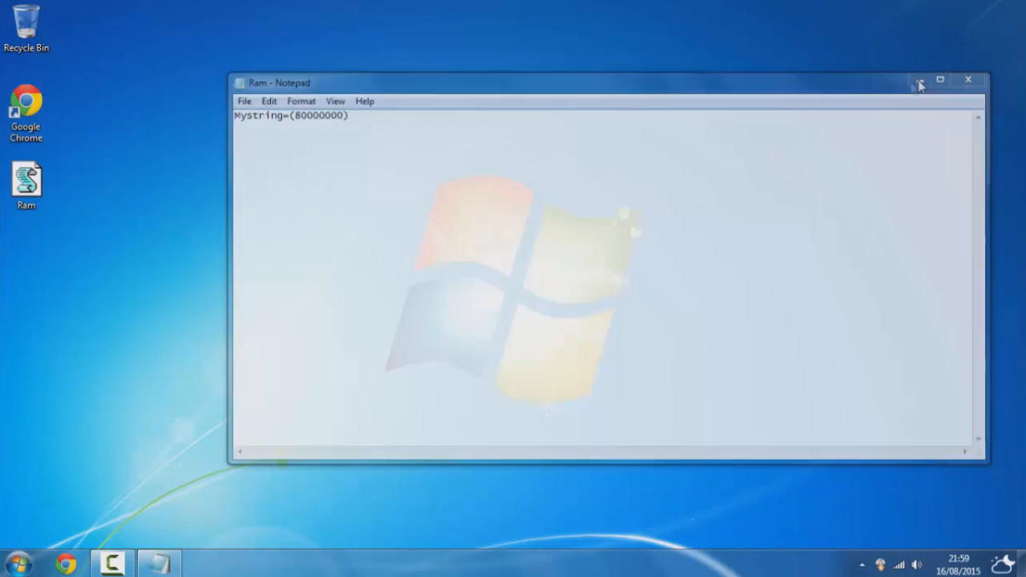
pyautogui.click(968, 81)
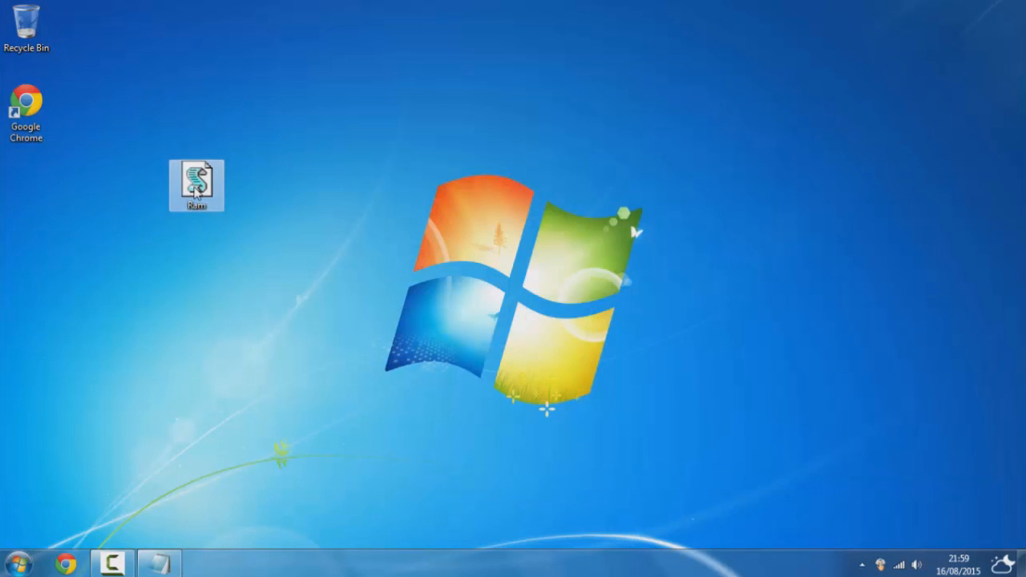
pyautogui.moveTo(196, 180)
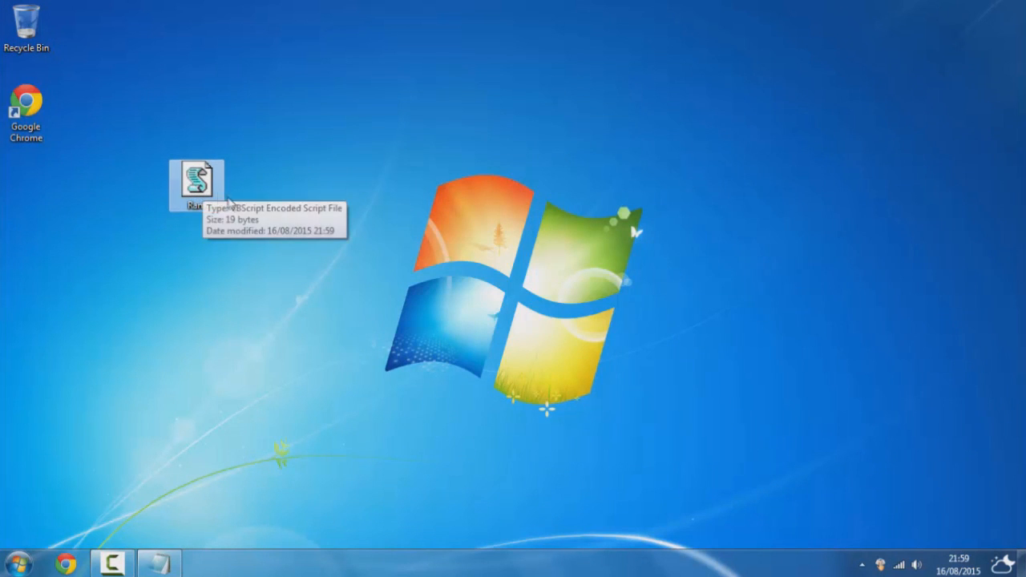
pyautogui.moveTo(253, 202)
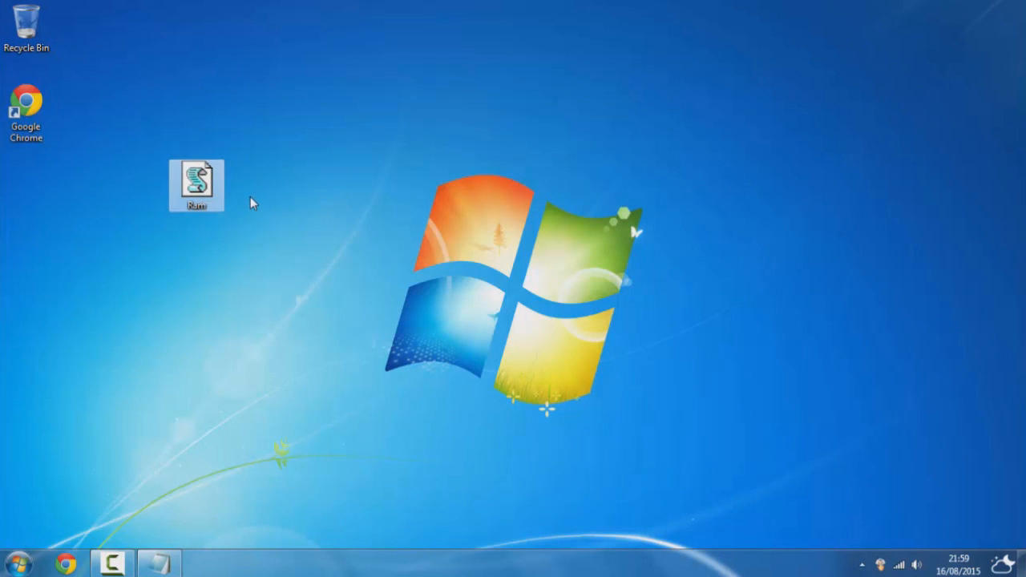